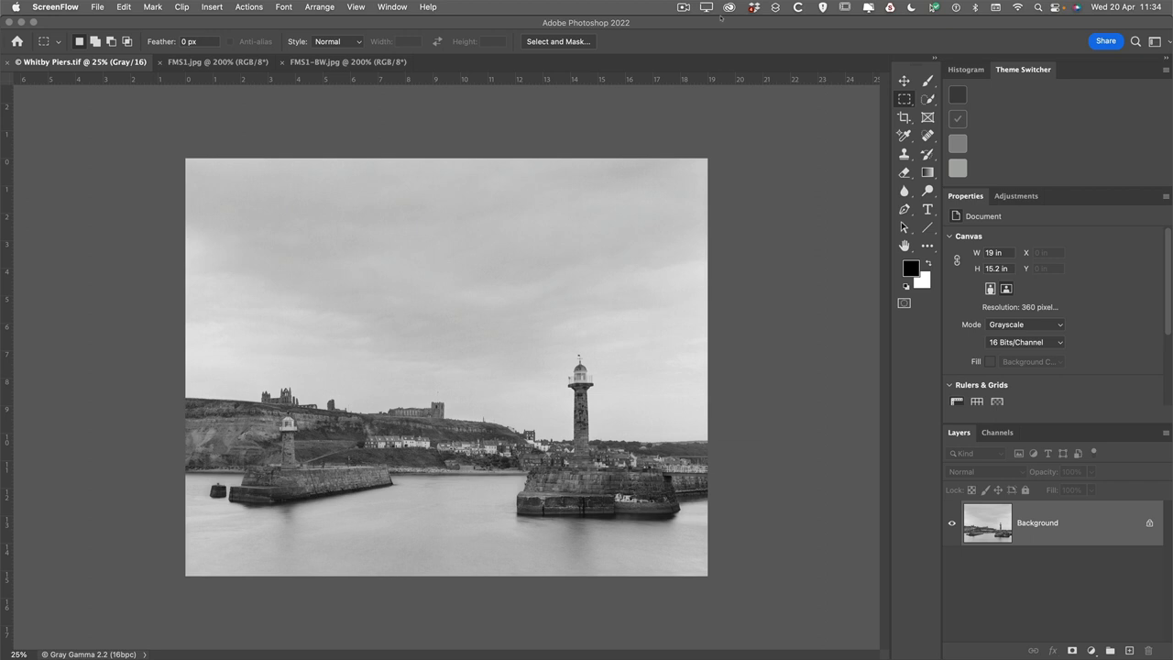
Launch the BW Toning plugin from the Plugins menu.
{"action": "left_click", "coordinate": [372, 7]}
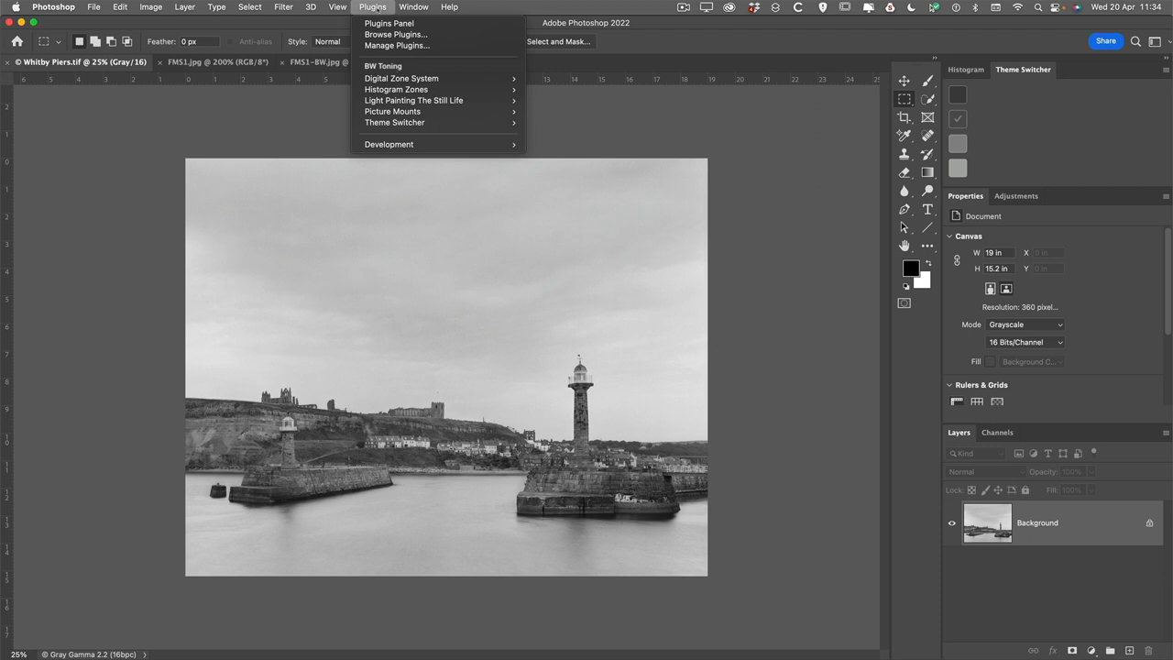
{"action": "mouse_move", "coordinate": [389, 23]}
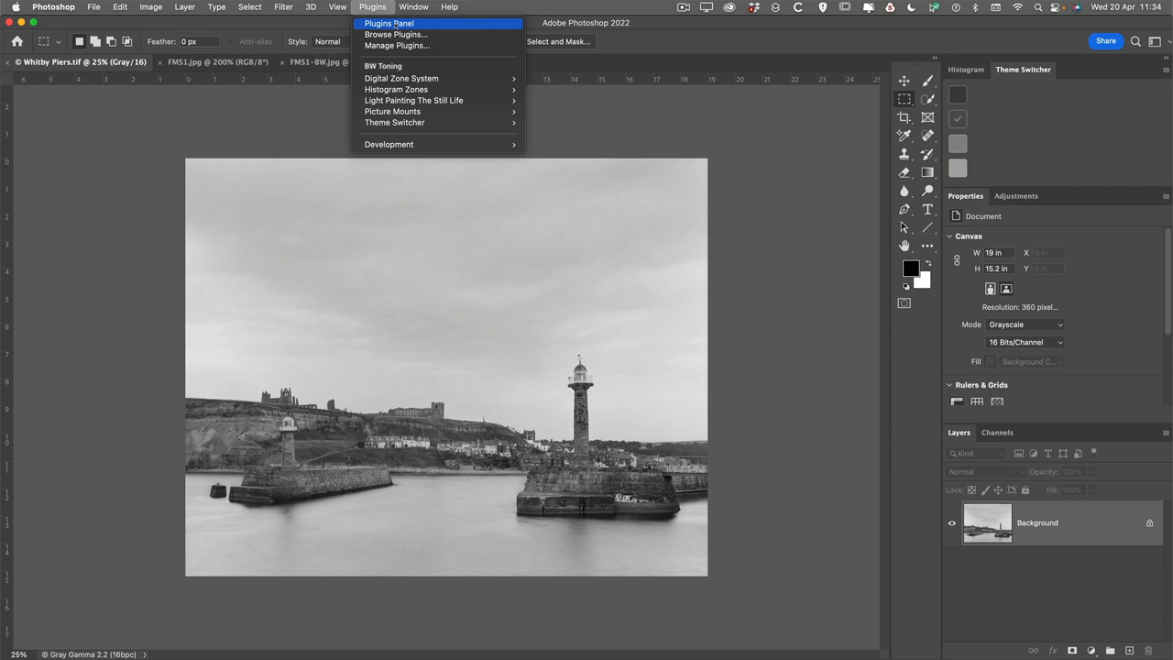
{"action": "mouse_move", "coordinate": [414, 100]}
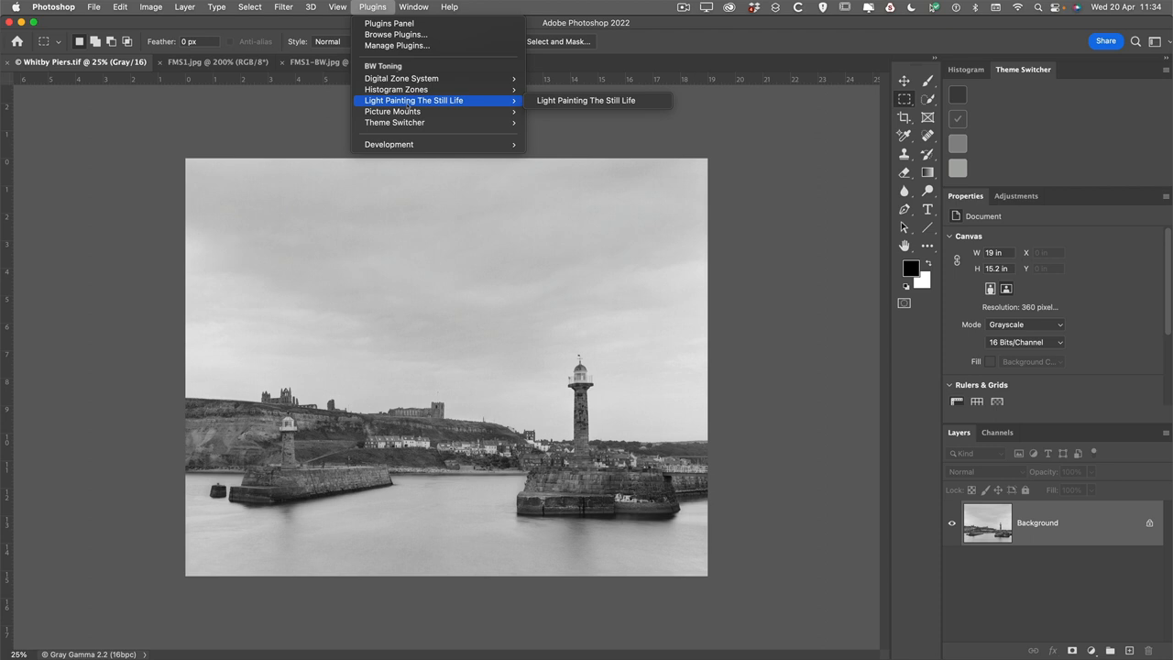
{"action": "left_click", "coordinate": [383, 66]}
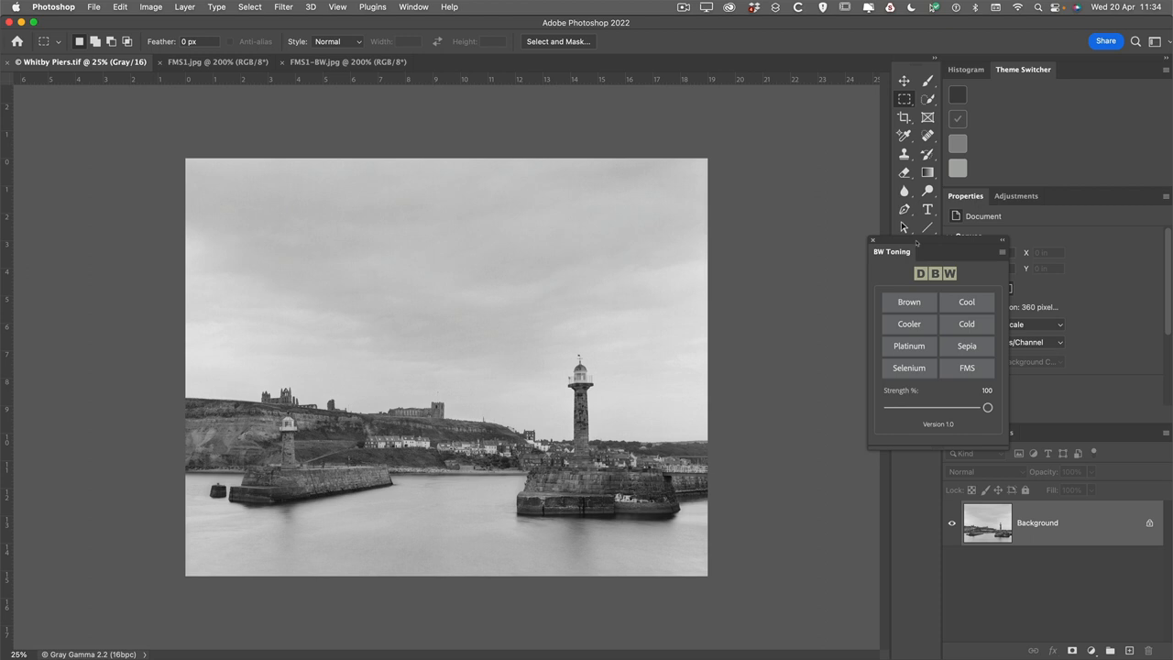
Dock the BW Toning presets panel beside the photo's right edge.
{"action": "left_click_drag", "start_coordinate": [935, 245], "coordinate": [795, 163]}
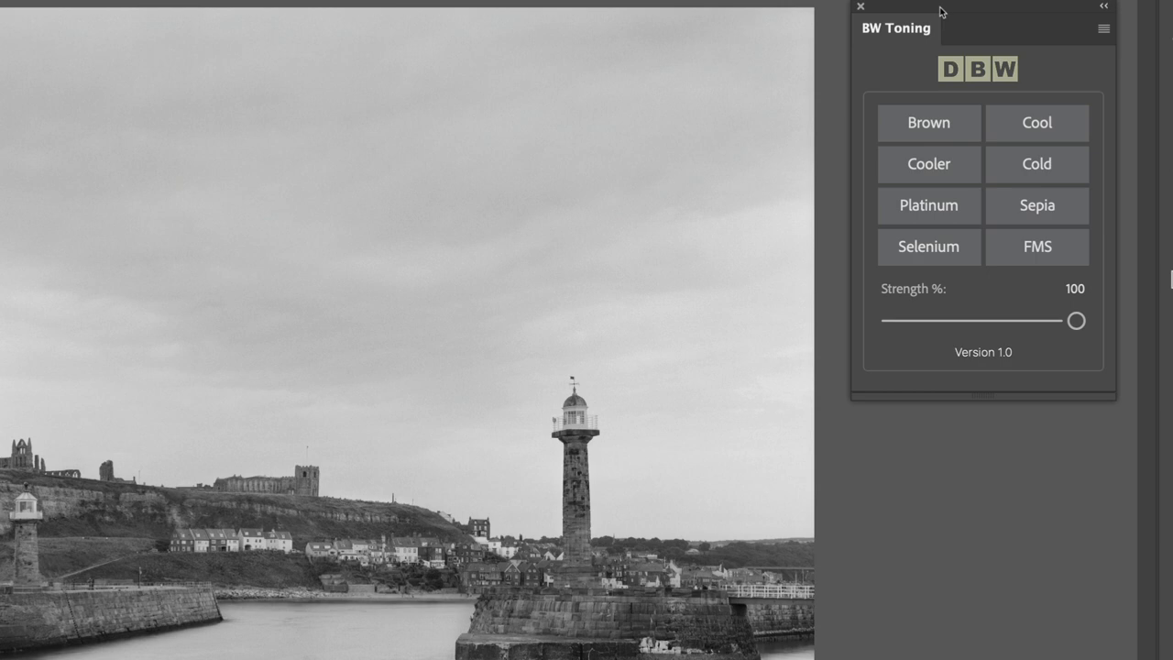
{"action": "left_click", "coordinate": [1036, 164]}
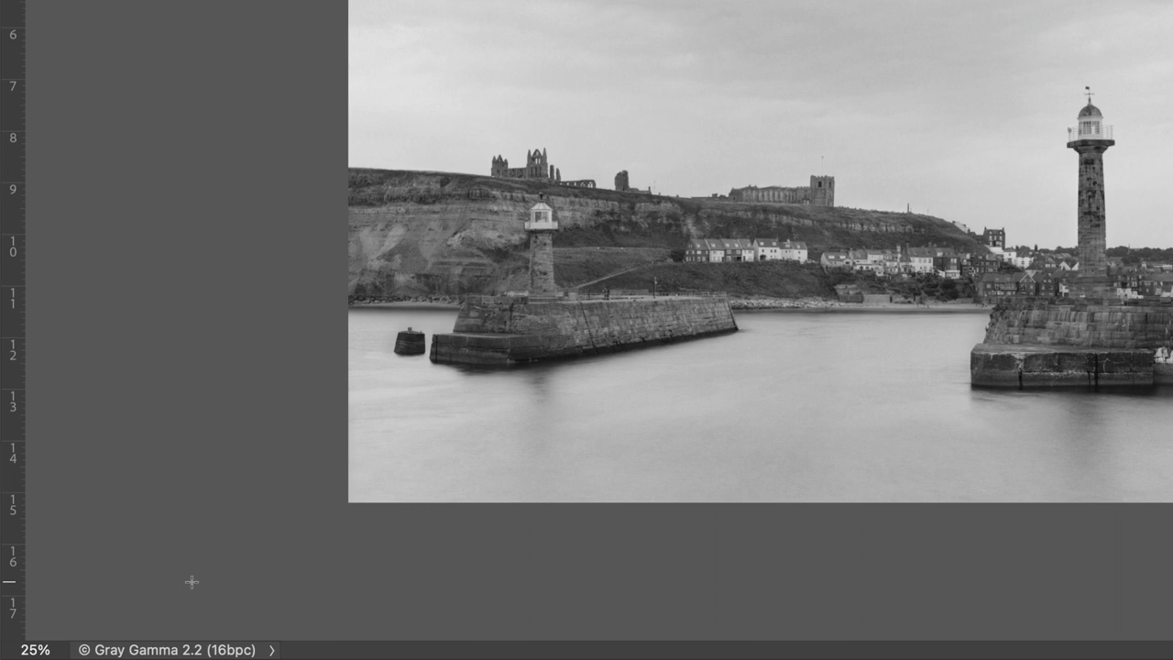
Try the Cold preset and dismiss the RGB mode warning.
{"action": "left_click", "coordinate": [1036, 230]}
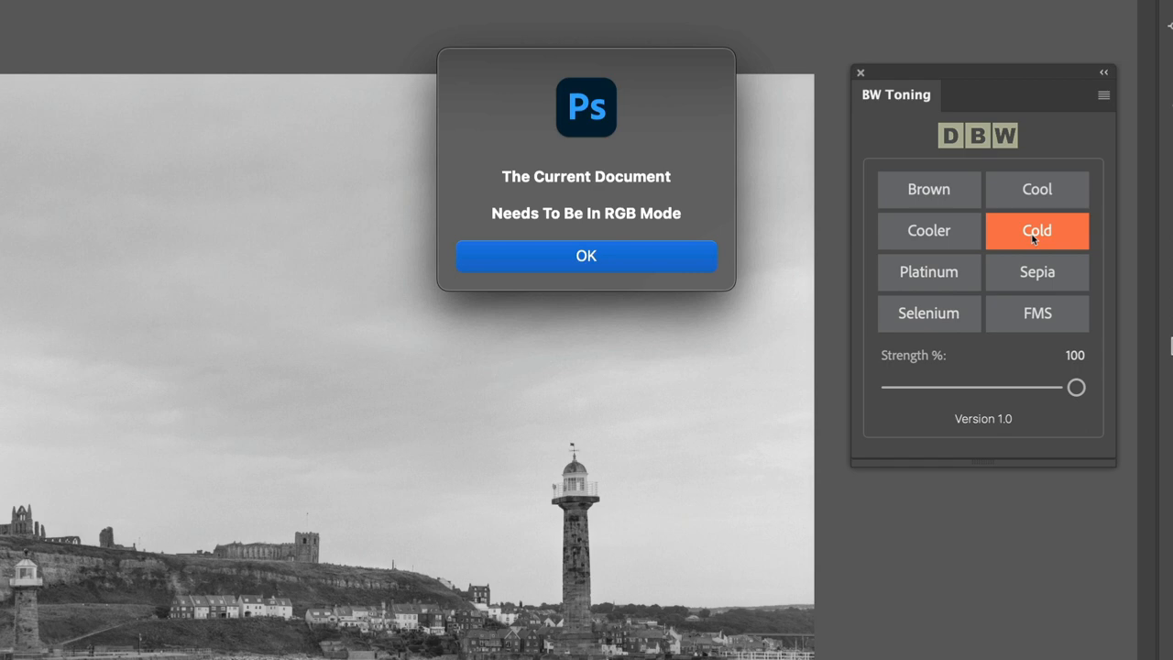
{"action": "mouse_move", "coordinate": [704, 266]}
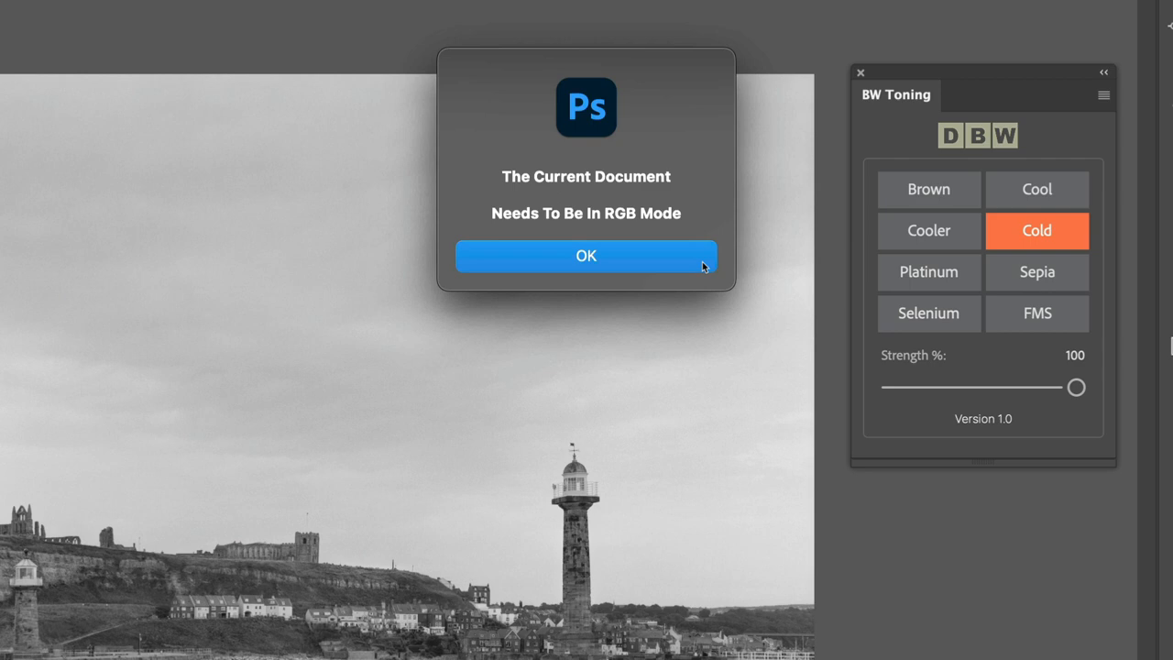
{"action": "left_click", "coordinate": [48, 12]}
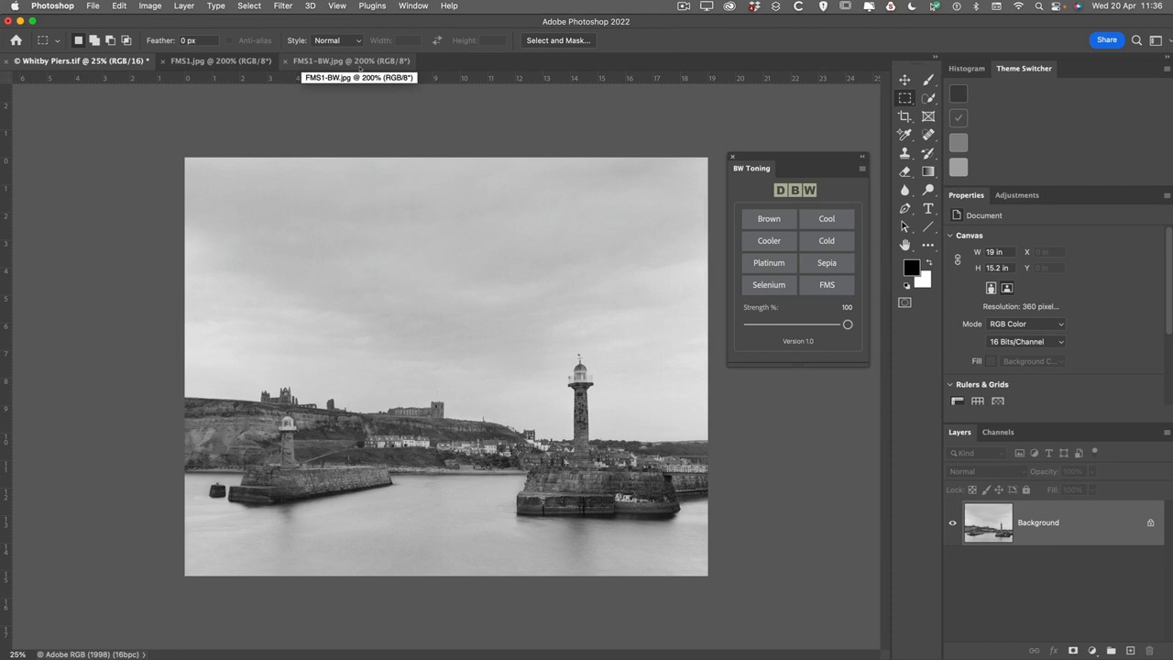
Apply the Cold tone preset, test Cooler, then discard the Cooler Tone layer.
{"action": "left_click", "coordinate": [826, 240]}
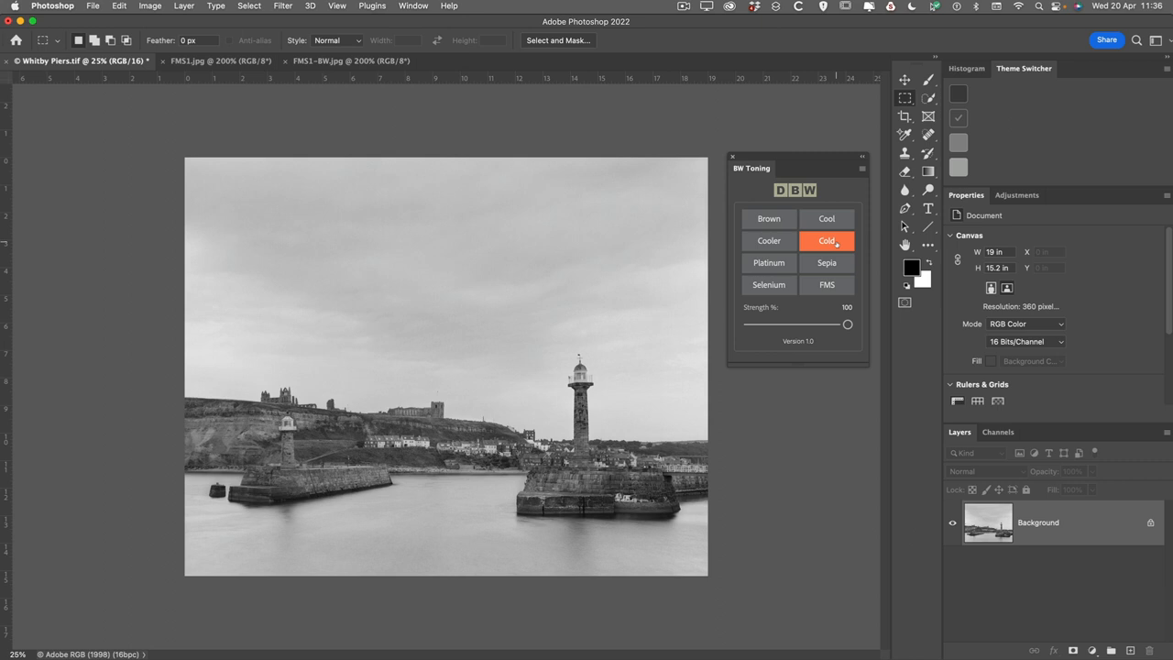
{"action": "left_click", "coordinate": [827, 240]}
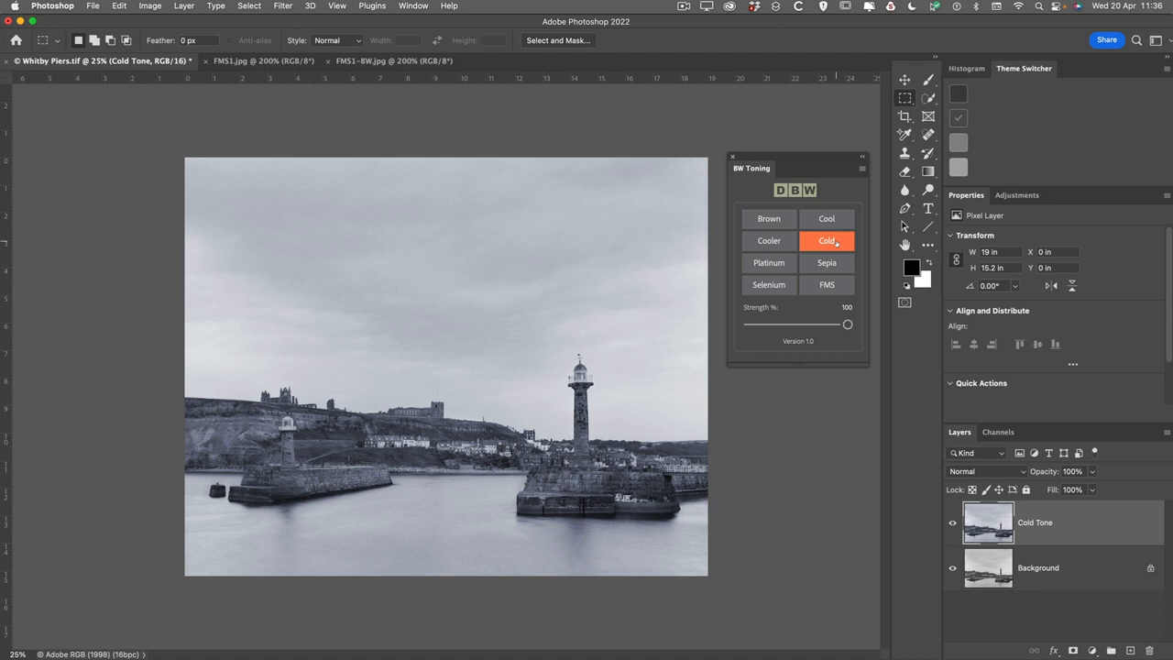
{"action": "left_click", "coordinate": [768, 241]}
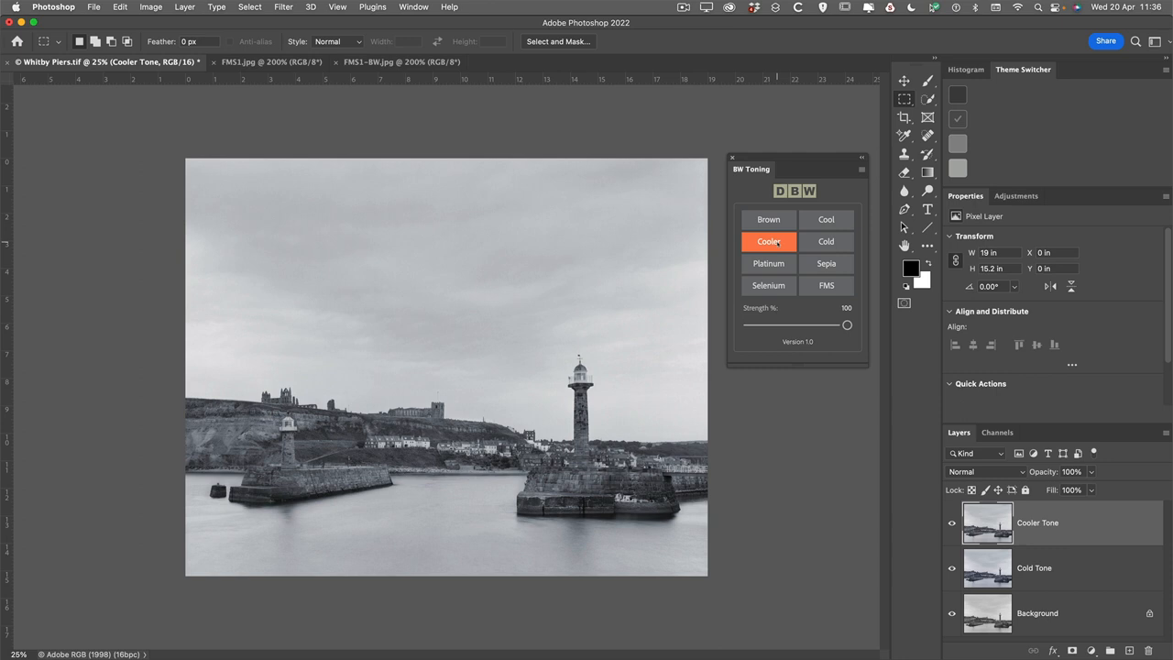
{"action": "left_click", "coordinate": [768, 263]}
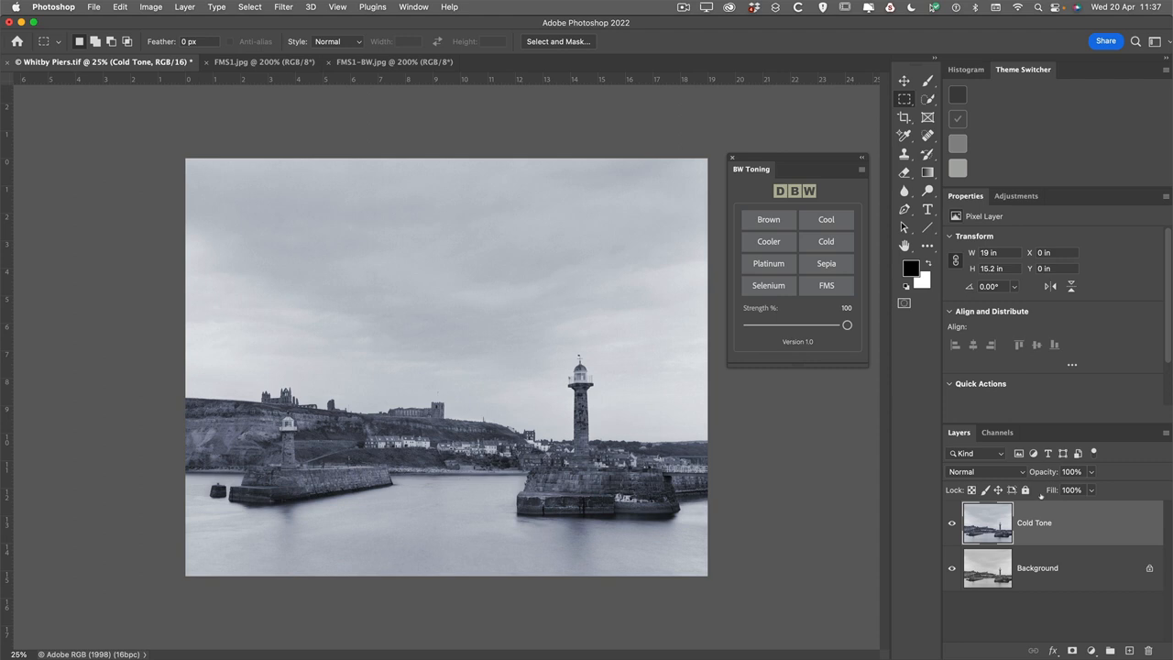
Drag the Cold Tone Strength slider from 24 down toward 0, then back up.
{"action": "left_click_drag", "start_coordinate": [847, 324], "coordinate": [800, 325]}
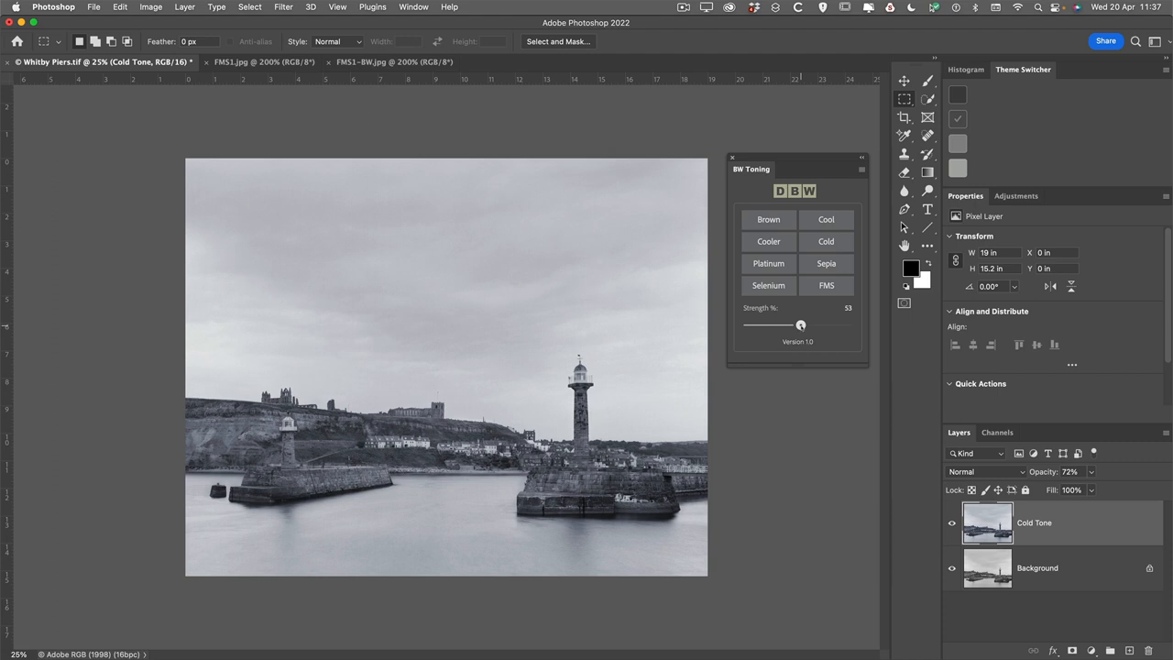
{"action": "left_click_drag", "start_coordinate": [800, 324], "coordinate": [771, 324]}
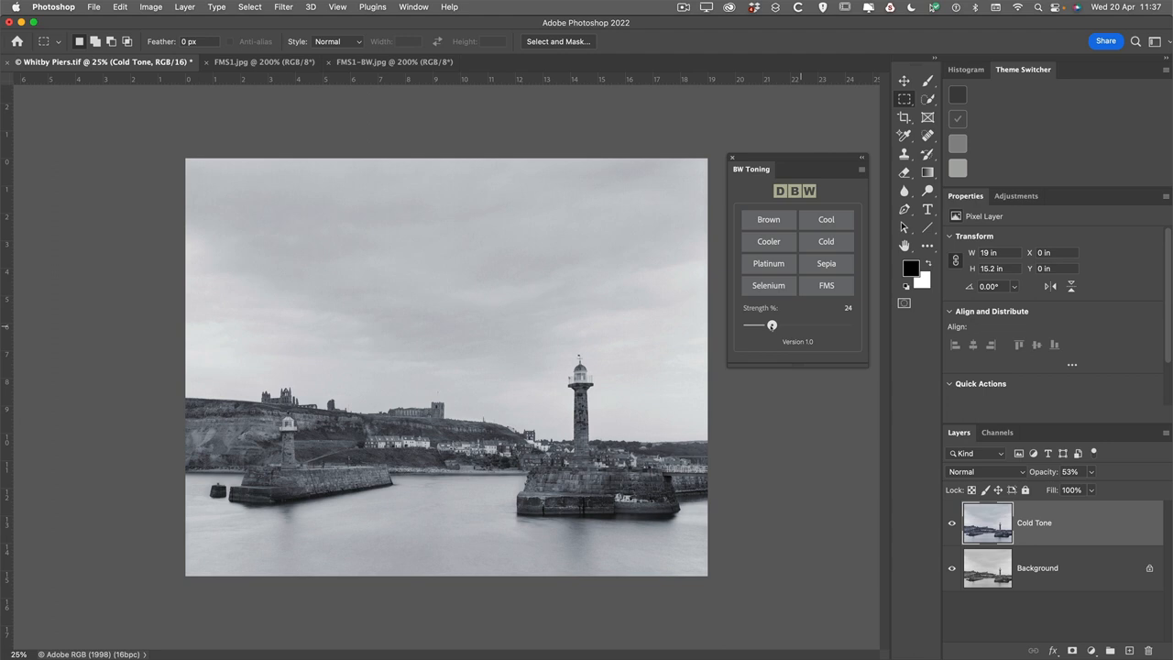
{"action": "left_click_drag", "start_coordinate": [772, 324], "coordinate": [749, 325]}
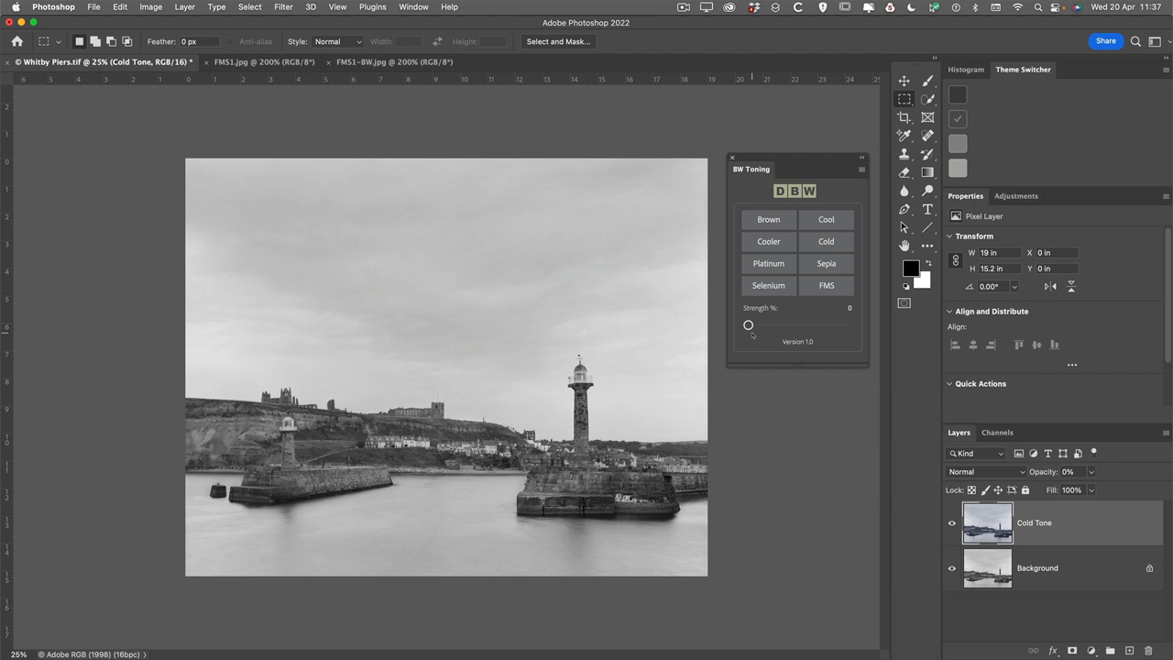
{"action": "left_click_drag", "start_coordinate": [749, 325], "coordinate": [847, 324]}
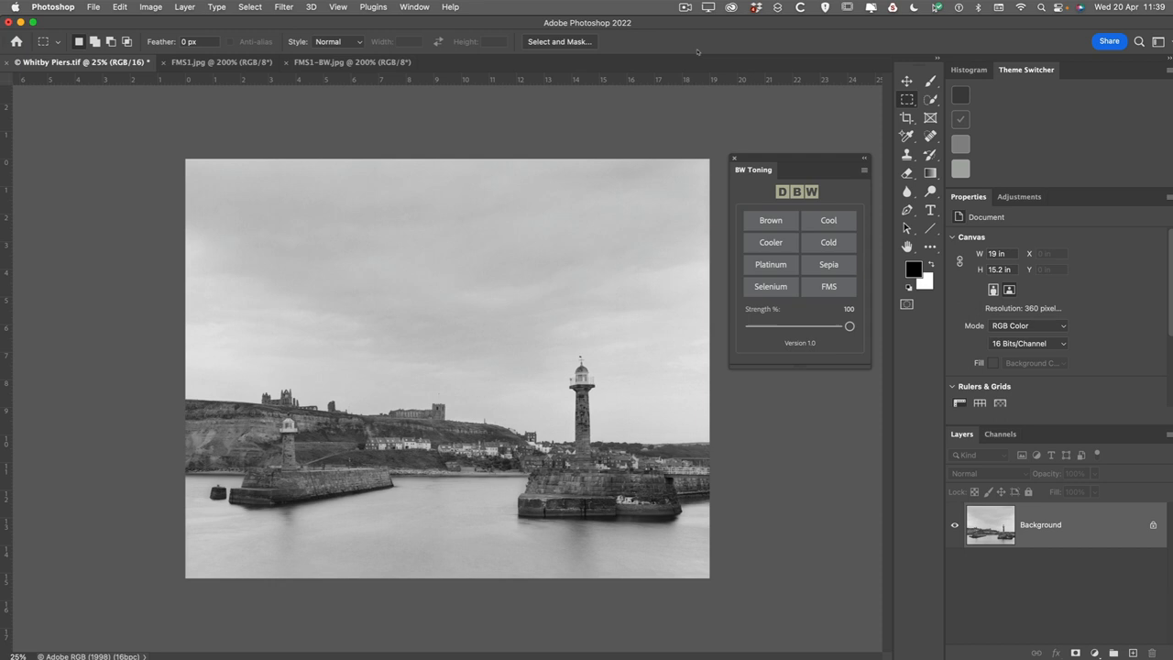
Switch to the FMS1-BW.jpg street scene document.
{"action": "left_click", "coordinate": [220, 61]}
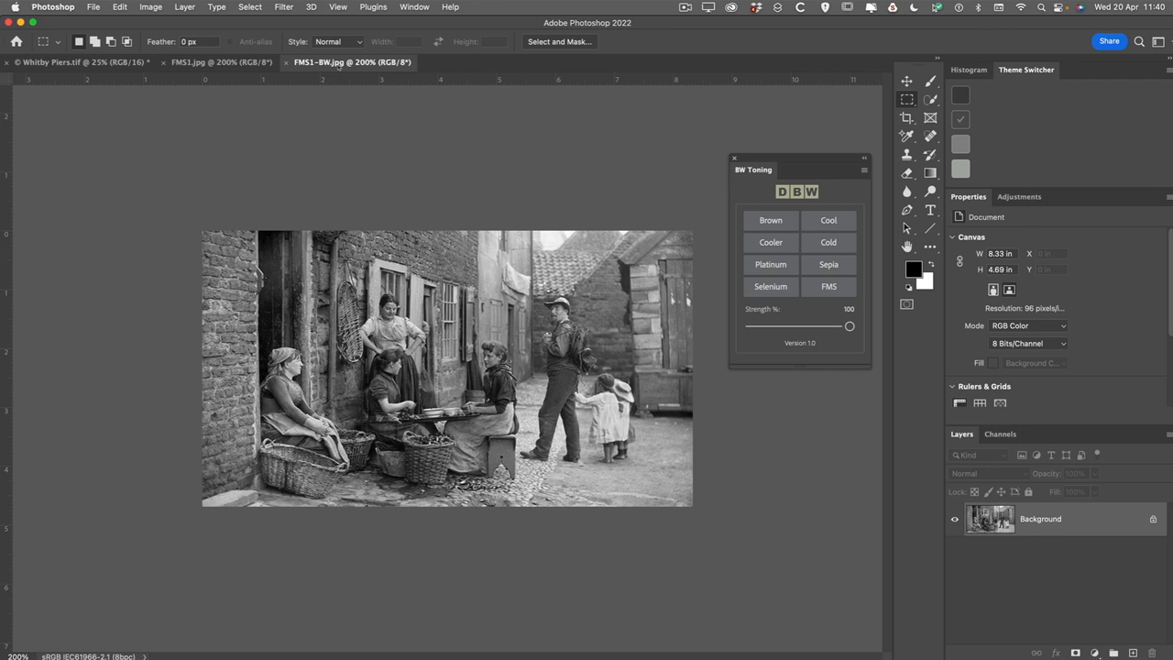
Apply the FMS preset to give the street scene a sepia tone.
{"action": "left_click", "coordinate": [828, 286]}
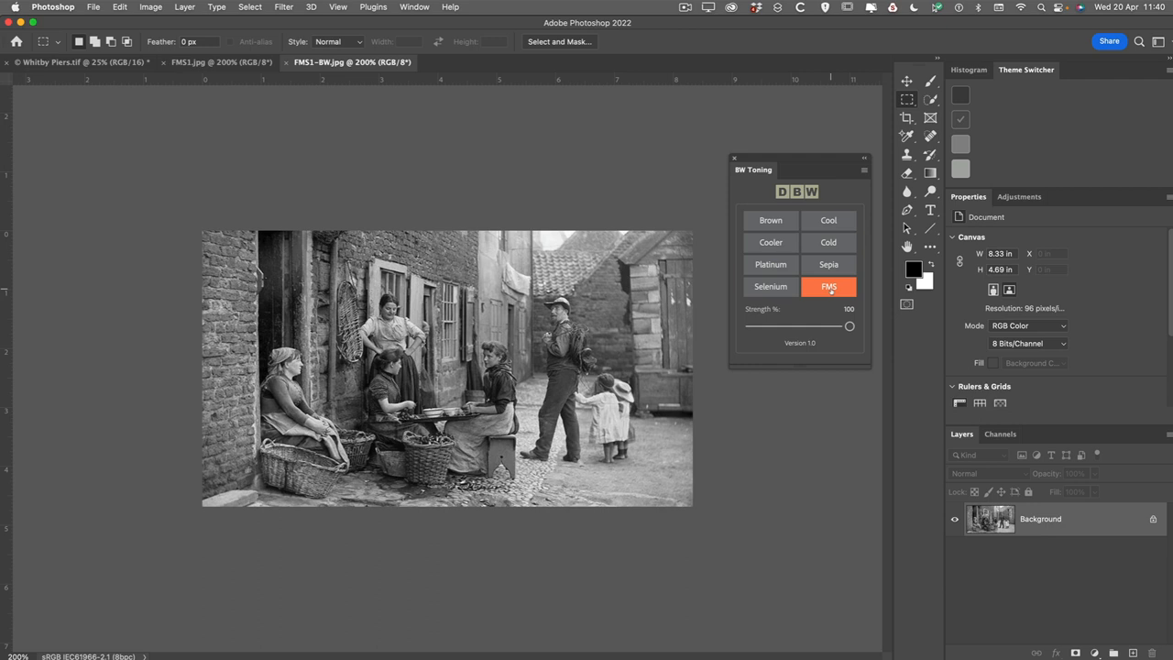
{"action": "left_click", "coordinate": [828, 286]}
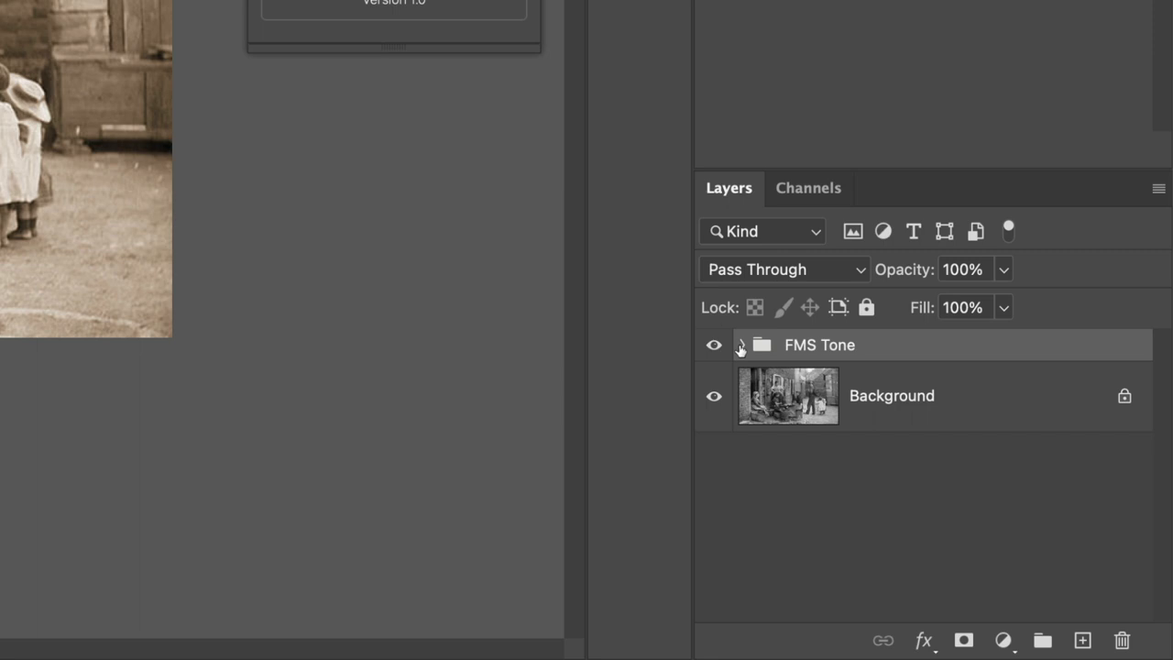
Expand the FMS Tone layer group in the Layers panel.
{"action": "left_click", "coordinate": [741, 345]}
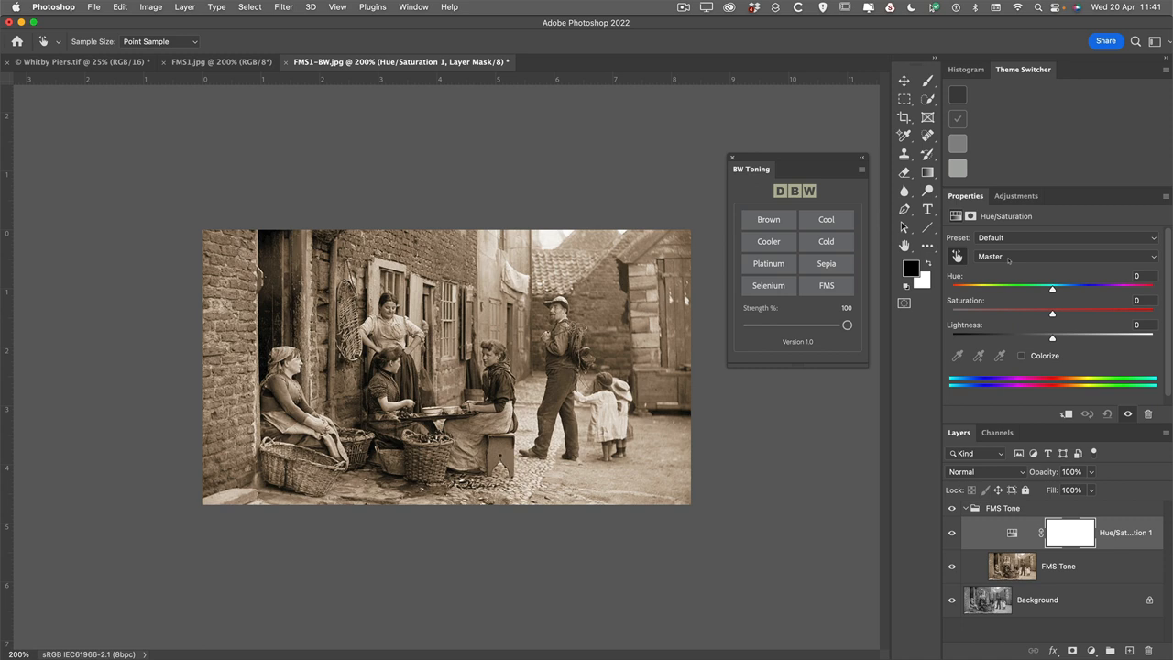
Lower the Reds saturation to -32 in Hue/Saturation, then return to Master.
{"action": "left_click", "coordinate": [1052, 256]}
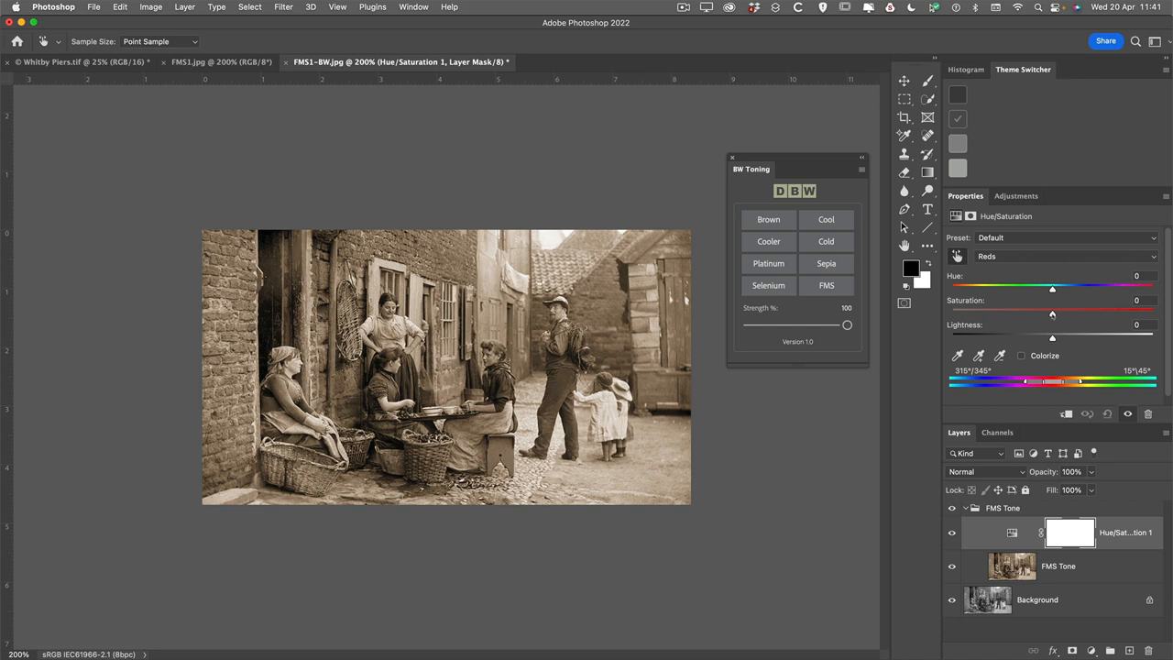
{"action": "left_click_drag", "start_coordinate": [1052, 314], "coordinate": [1020, 313]}
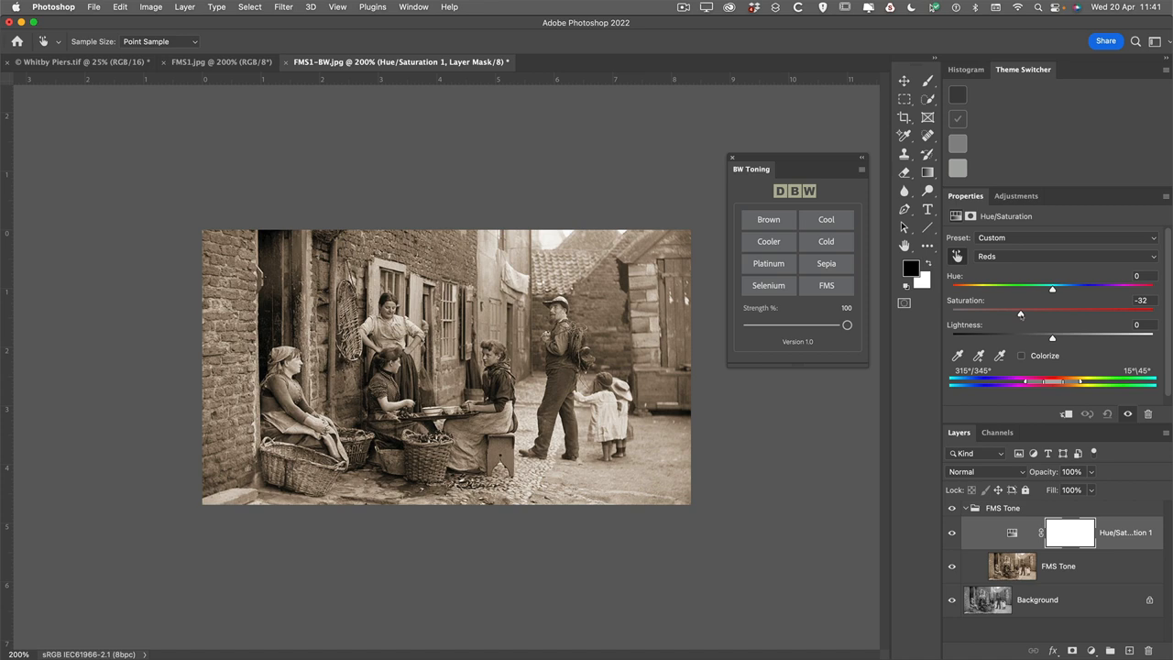
{"action": "left_click", "coordinate": [1052, 256]}
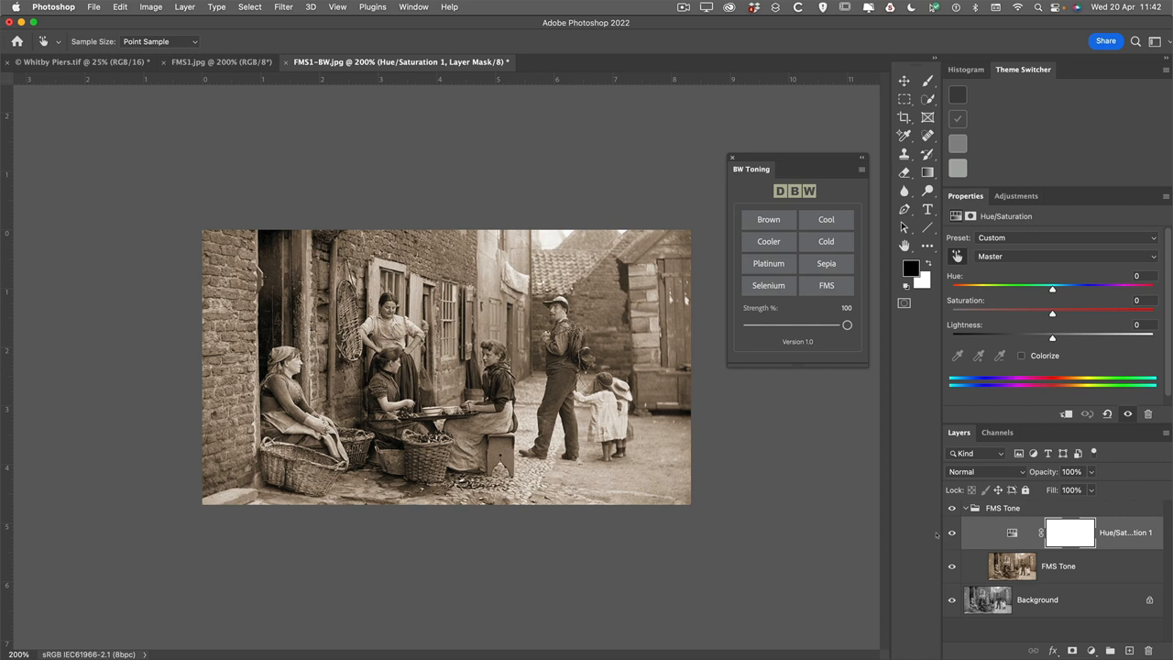
Reduce the Reds saturation further to -45, then return to Master.
{"action": "left_click", "coordinate": [1068, 256]}
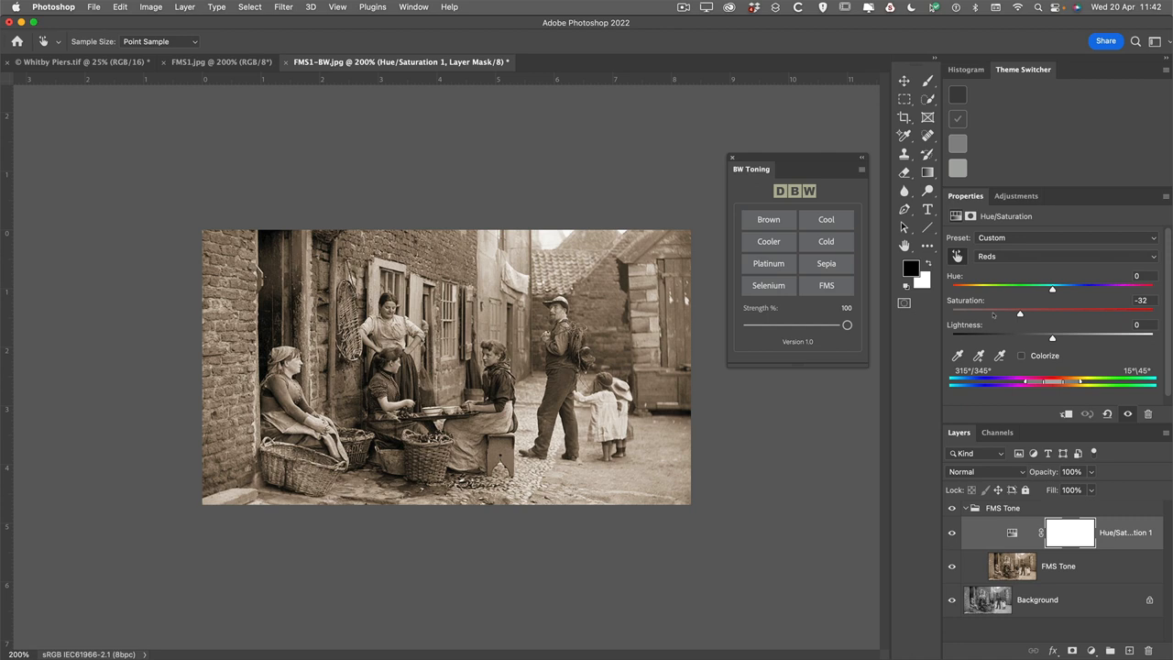
{"action": "left_click_drag", "start_coordinate": [1020, 313], "coordinate": [1012, 312]}
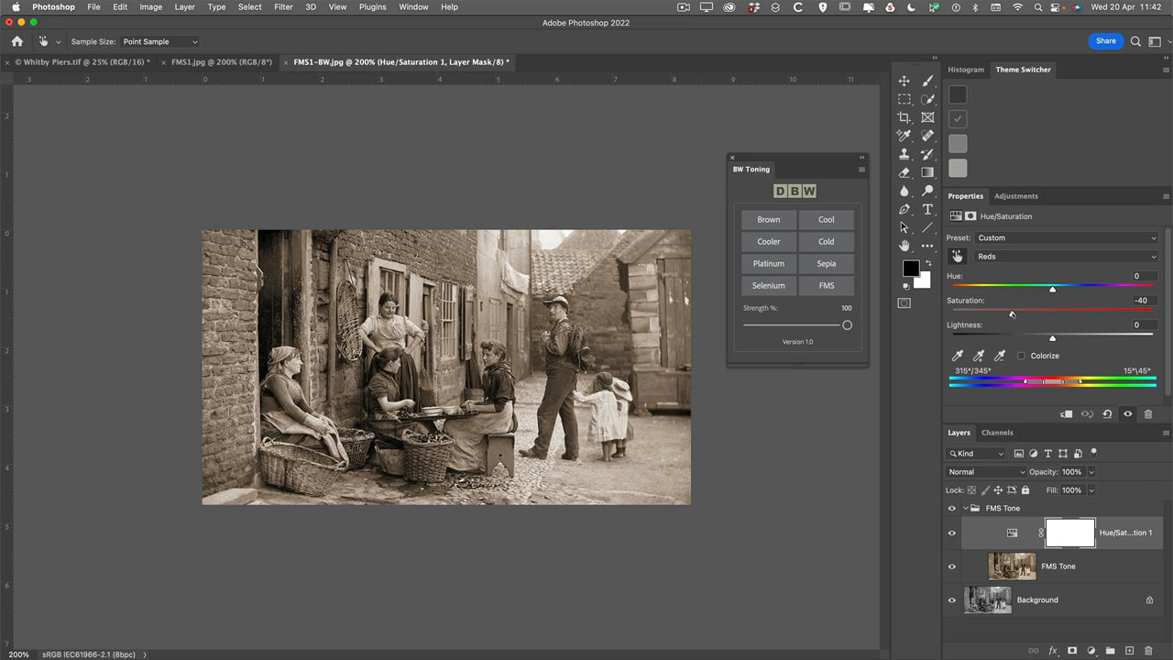
{"action": "left_click_drag", "start_coordinate": [1012, 313], "coordinate": [1007, 313]}
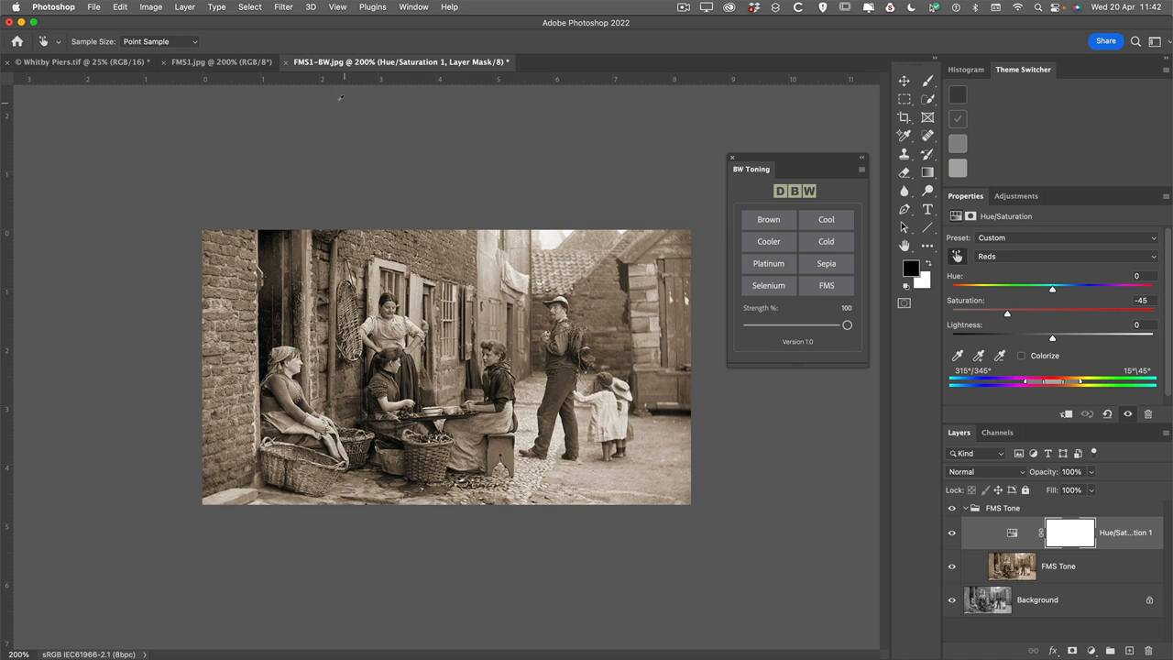
{"action": "left_click", "coordinate": [1053, 256]}
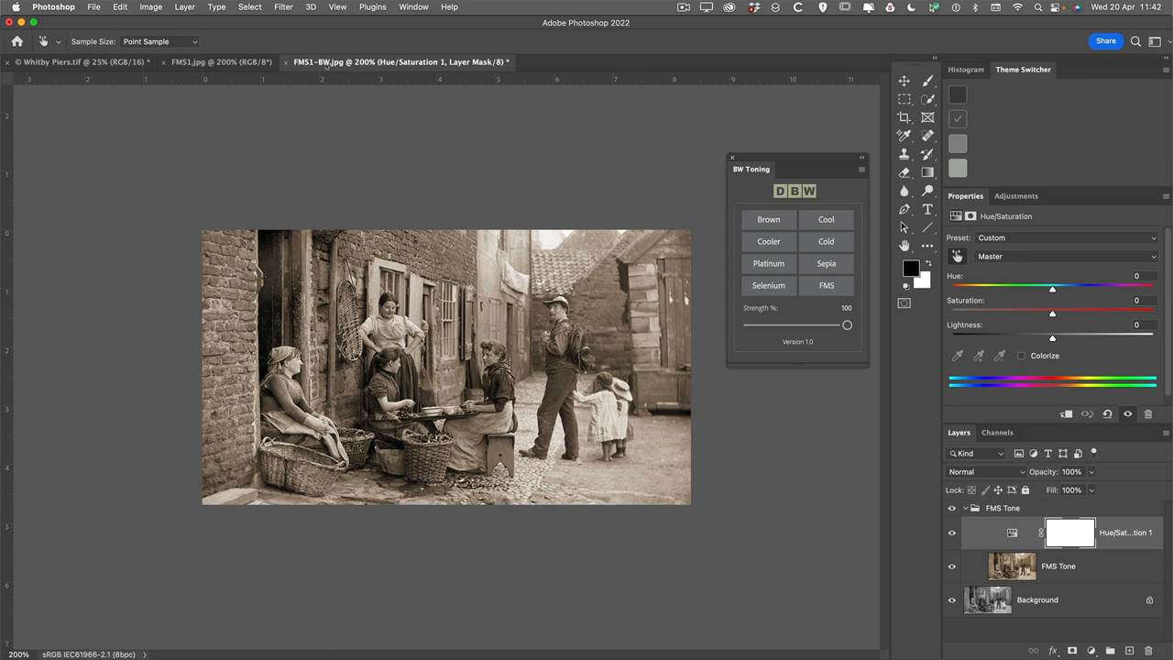